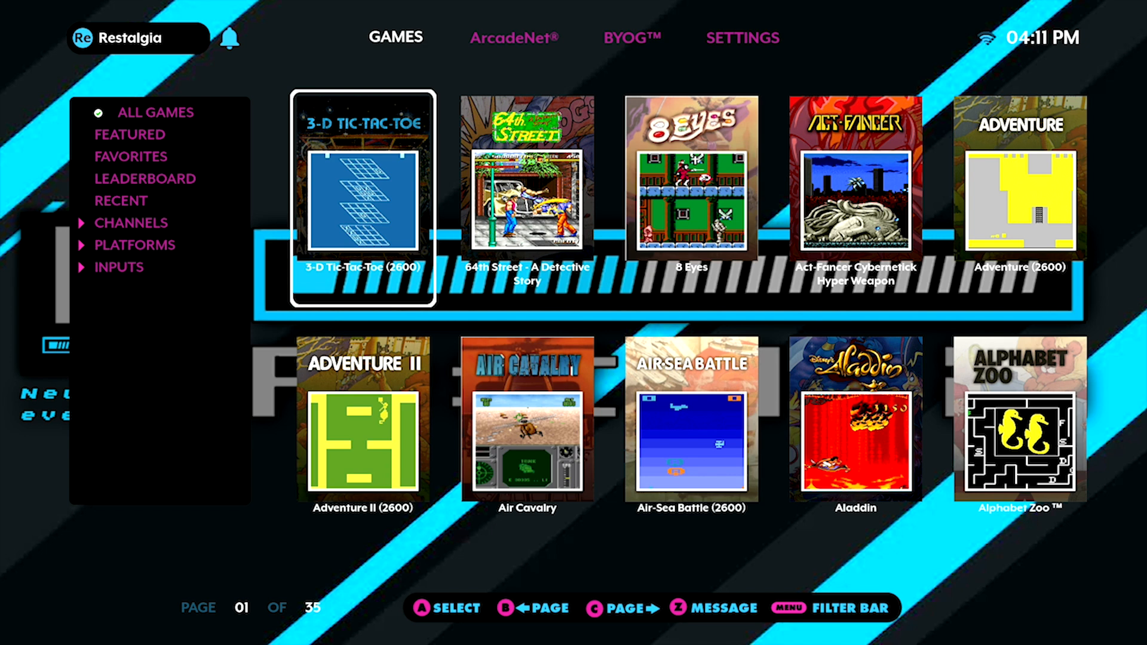
# - Page through ALL GAMES from page 1 up to page 31 of 35
pyautogui.click(853, 179)
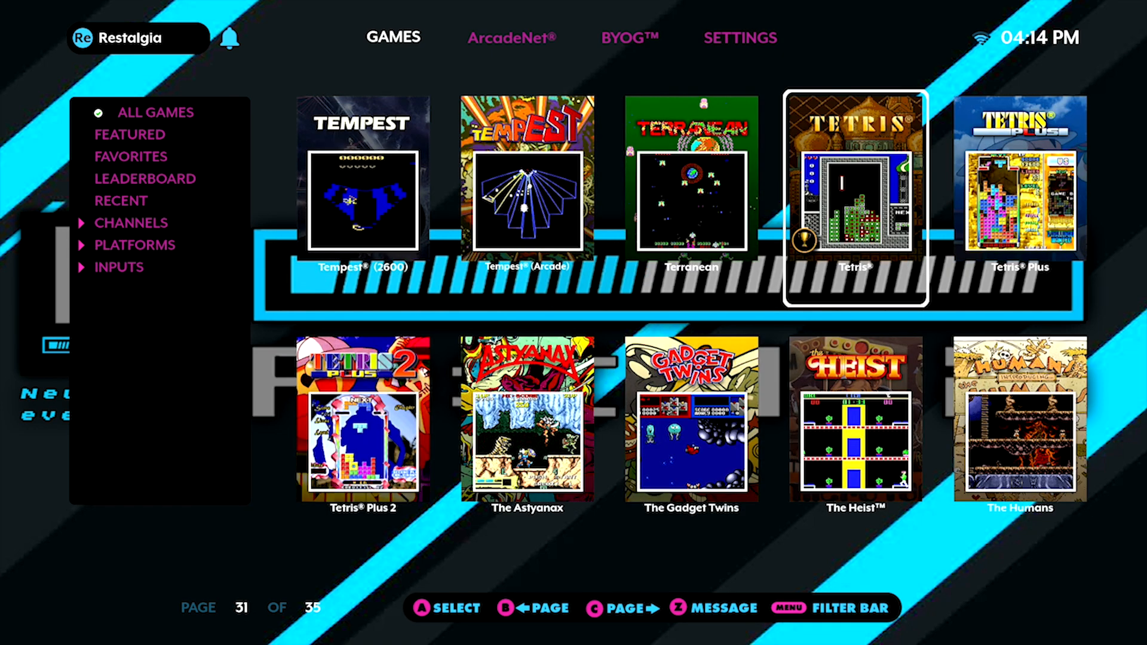
pyautogui.click(597, 607)
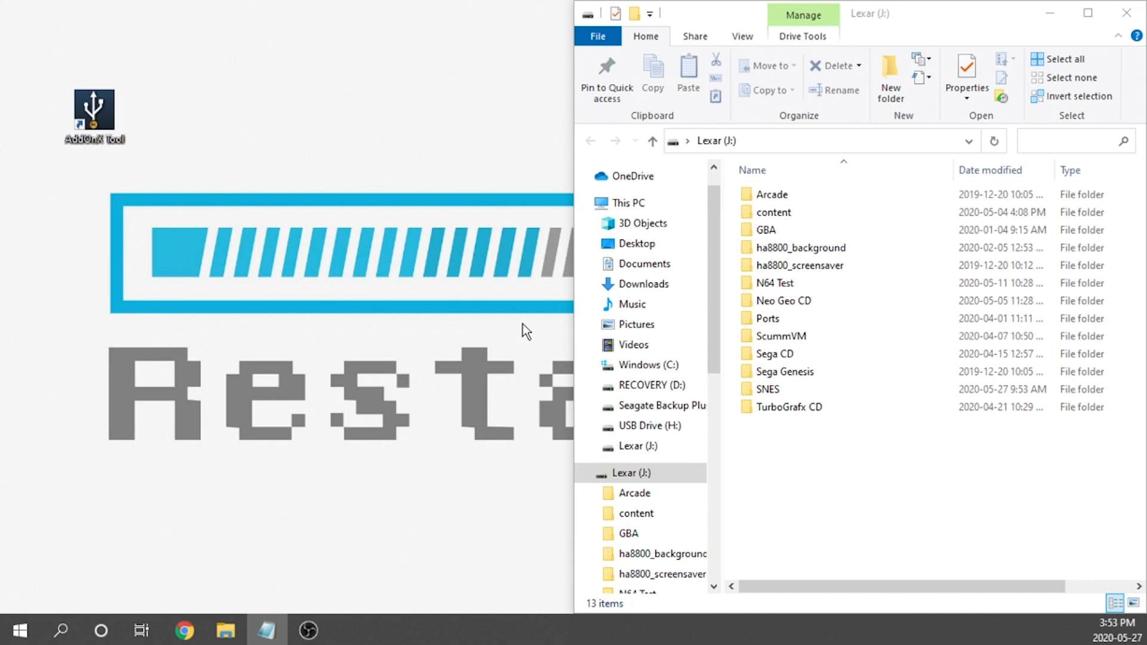
pyautogui.moveTo(386, 287)
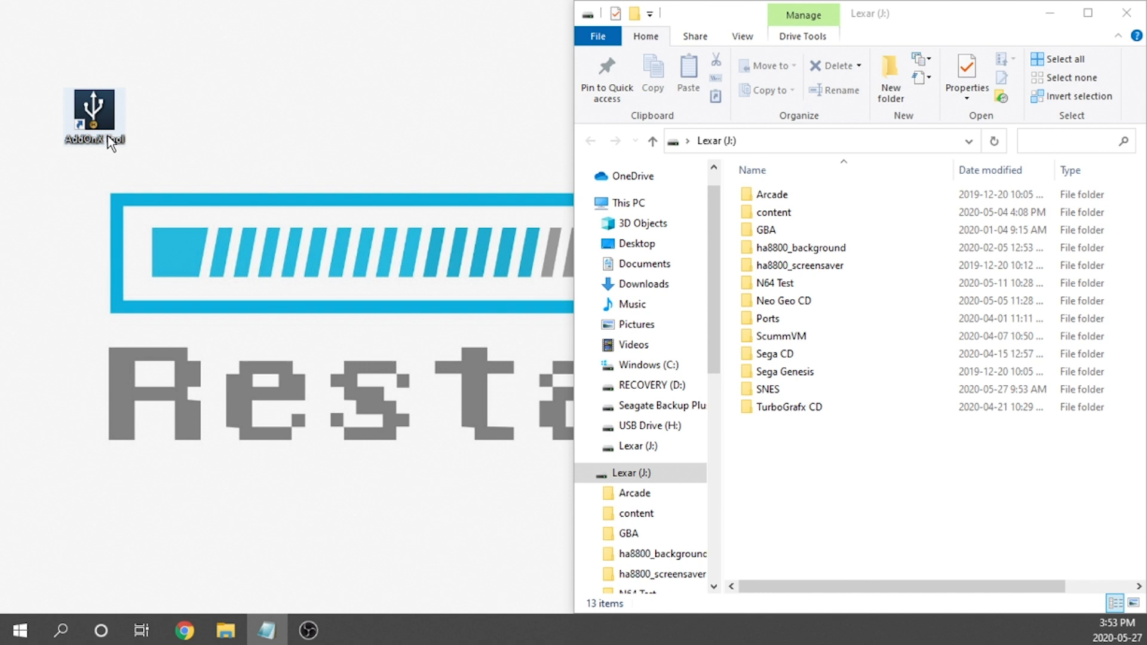
# - Launch AddOnX Tool, choose Lexar (J:) as the add-on input folder and build the database
pyautogui.doubleClick(91, 108)
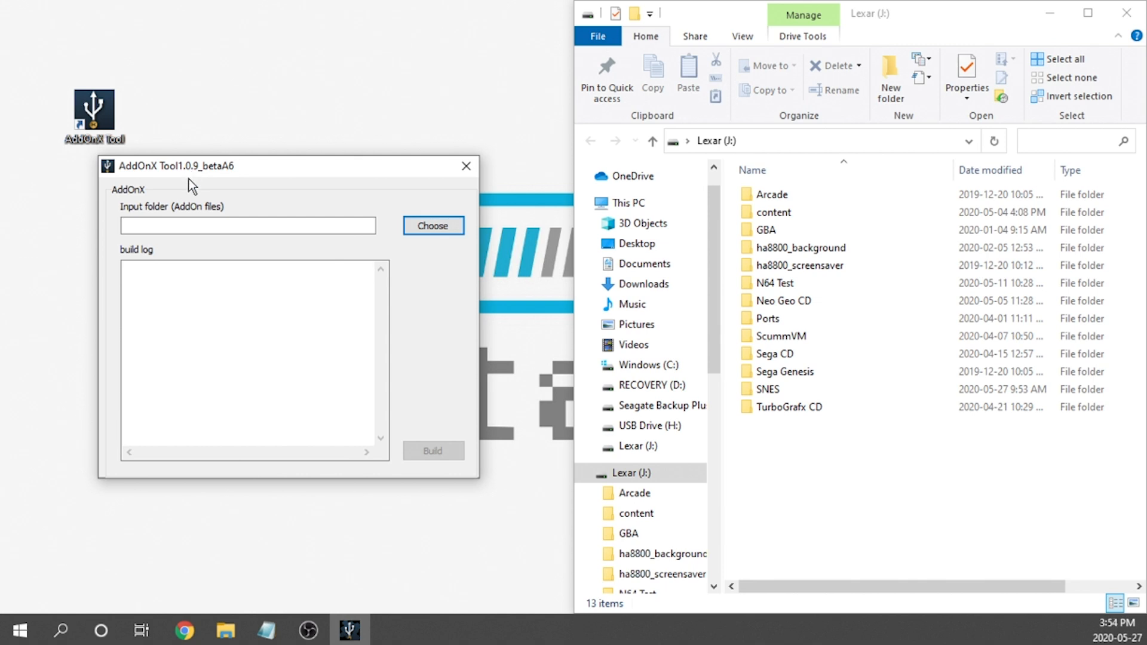
pyautogui.moveTo(229, 213)
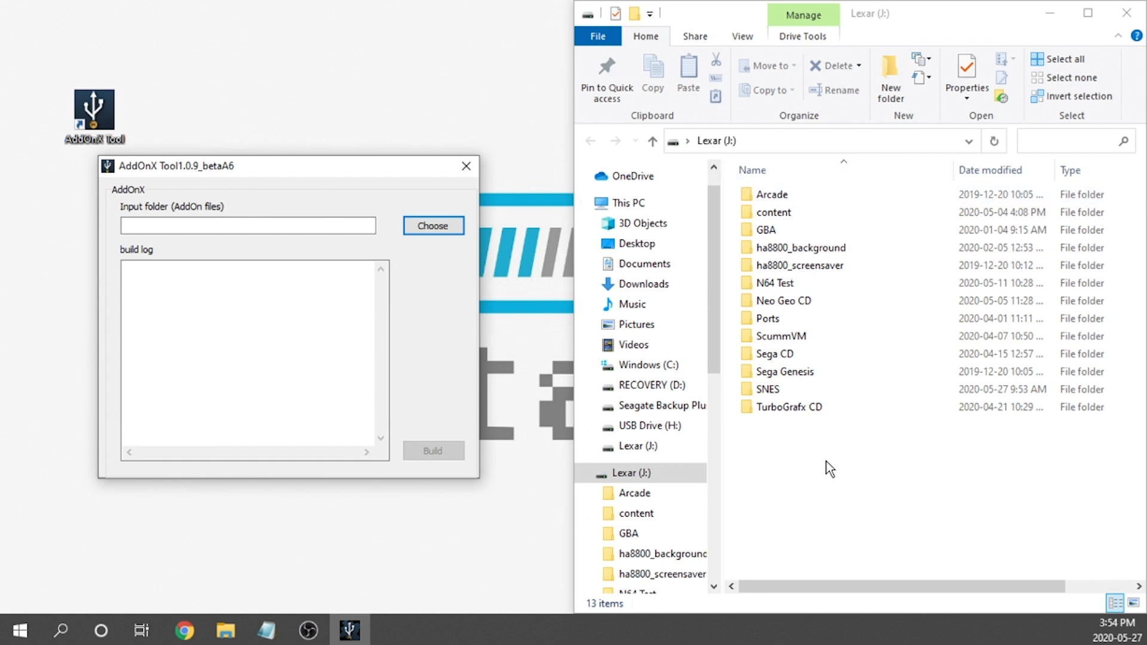
pyautogui.click(432, 224)
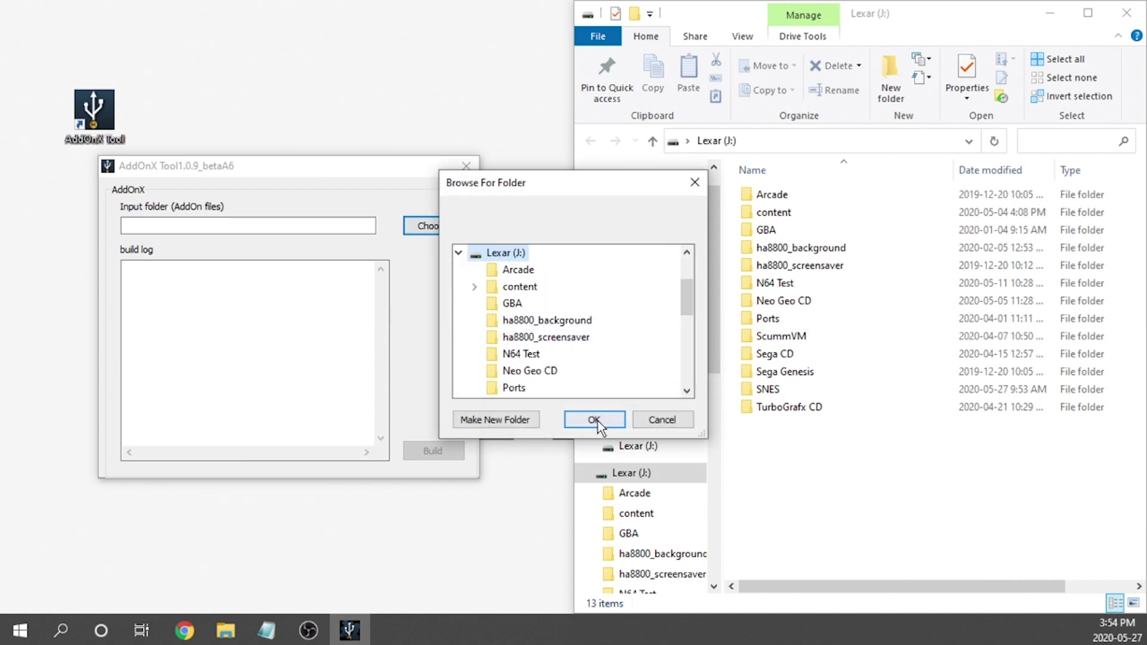
pyautogui.click(594, 420)
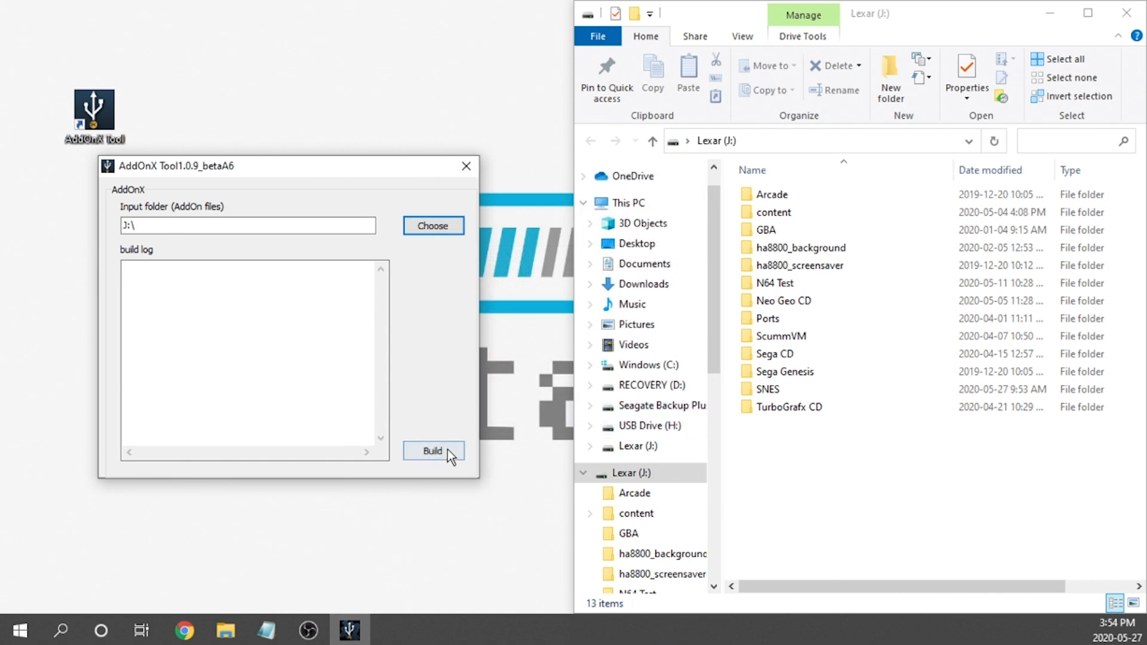
pyautogui.click(433, 451)
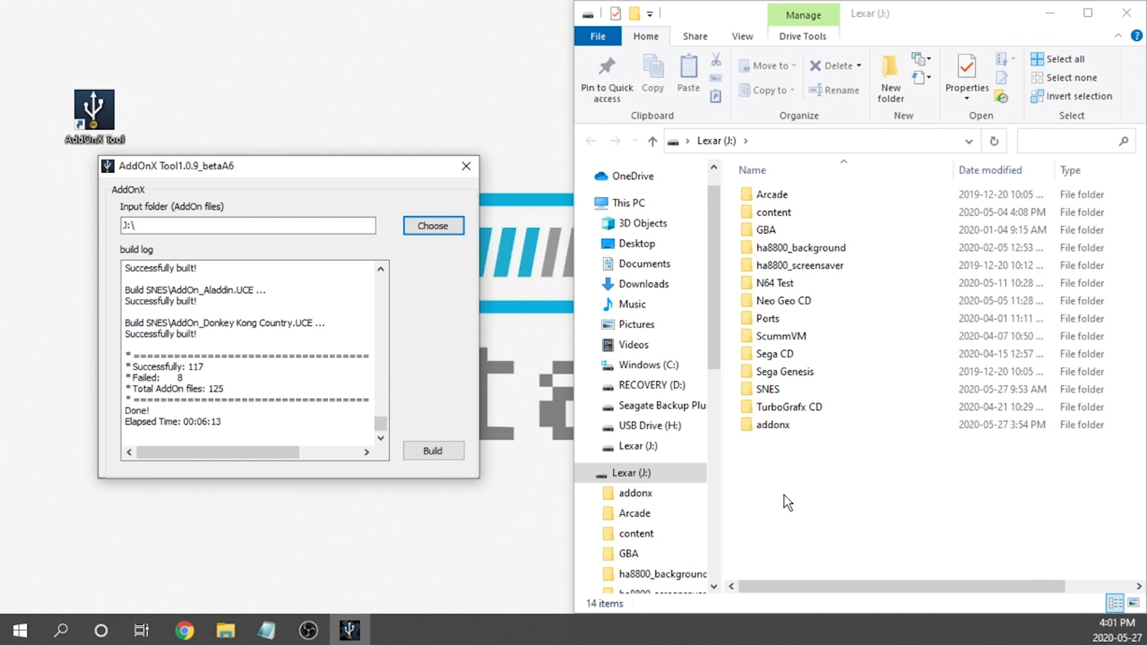
# - Go into the newly created addonx folder on the Lexar (J:) drive
pyautogui.click(772, 425)
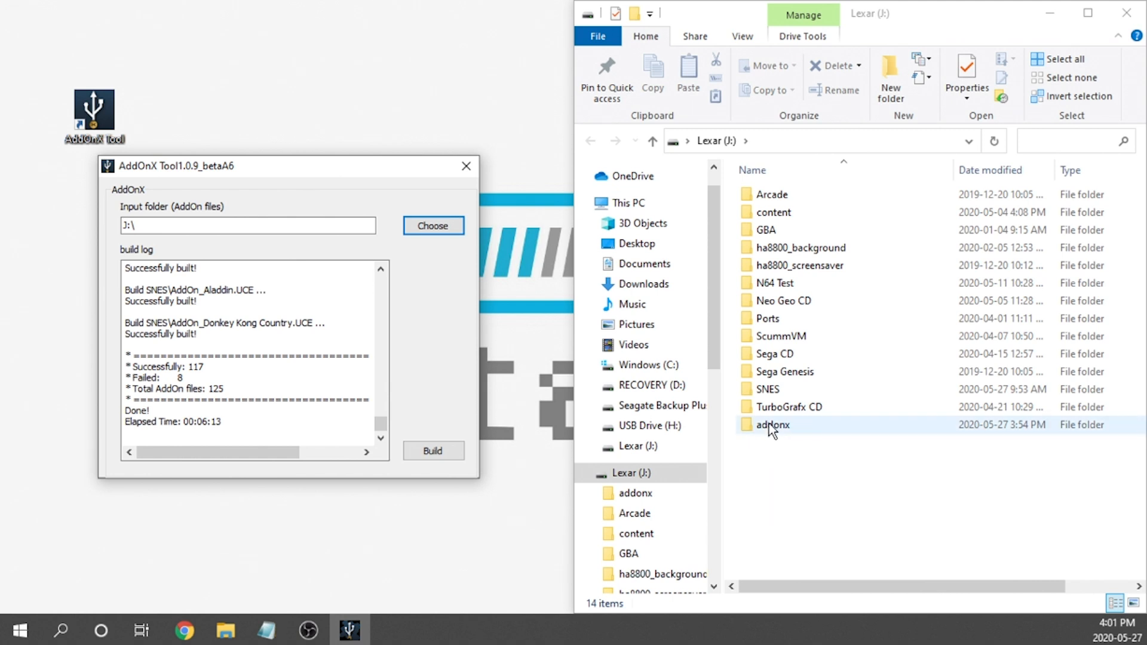
pyautogui.moveTo(772, 442)
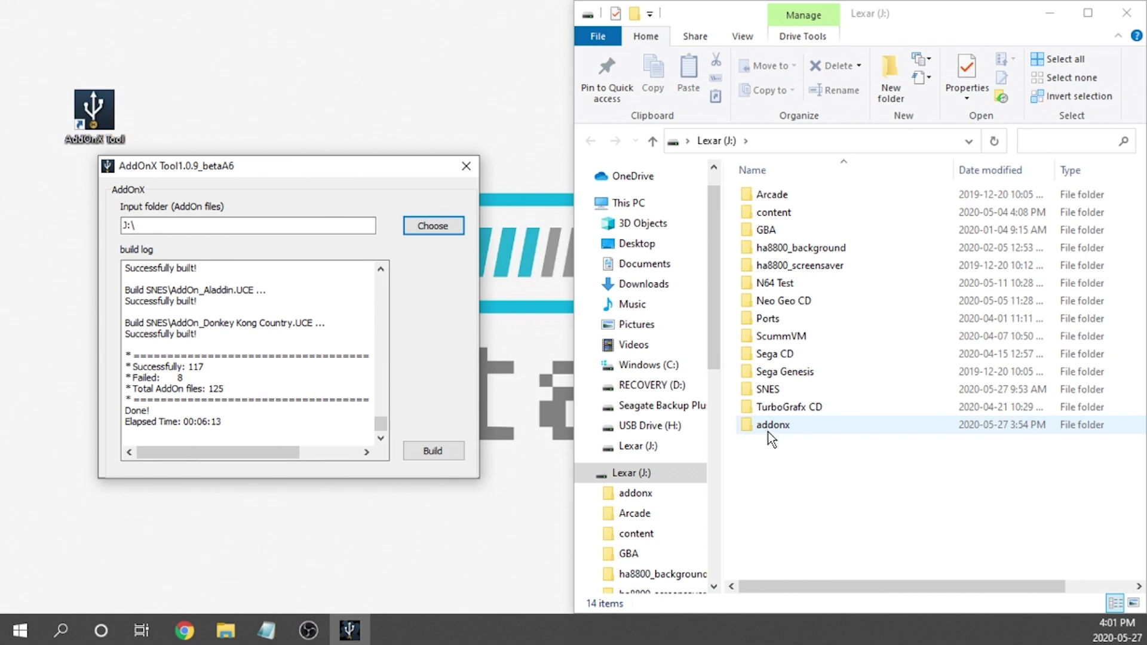
pyautogui.click(773, 426)
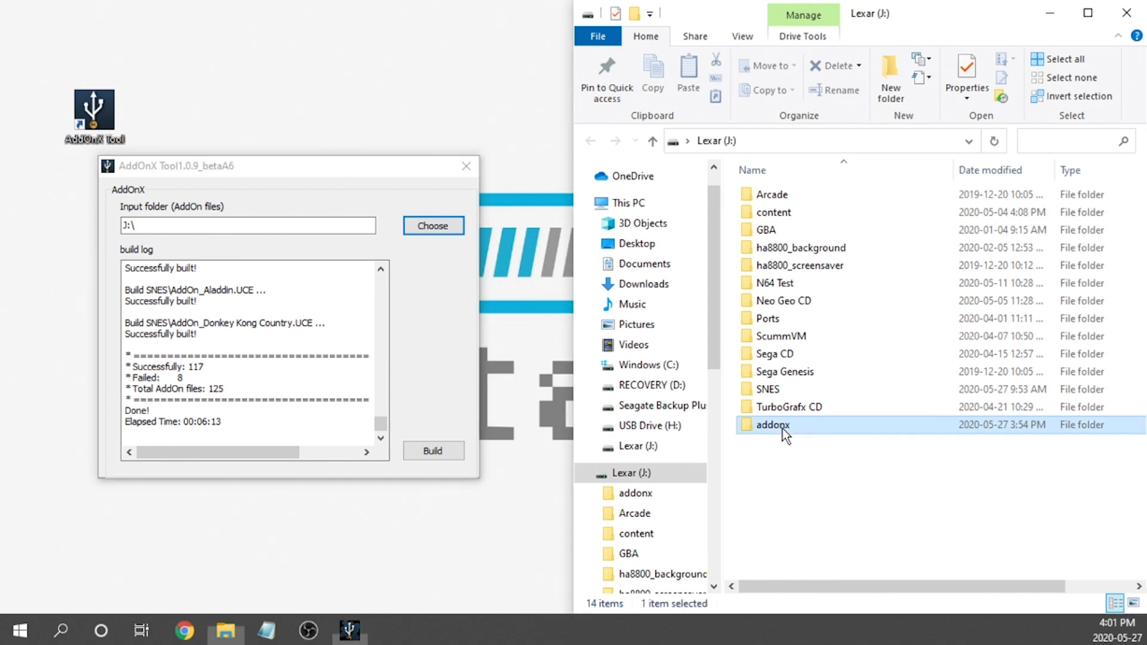
pyautogui.doubleClick(772, 426)
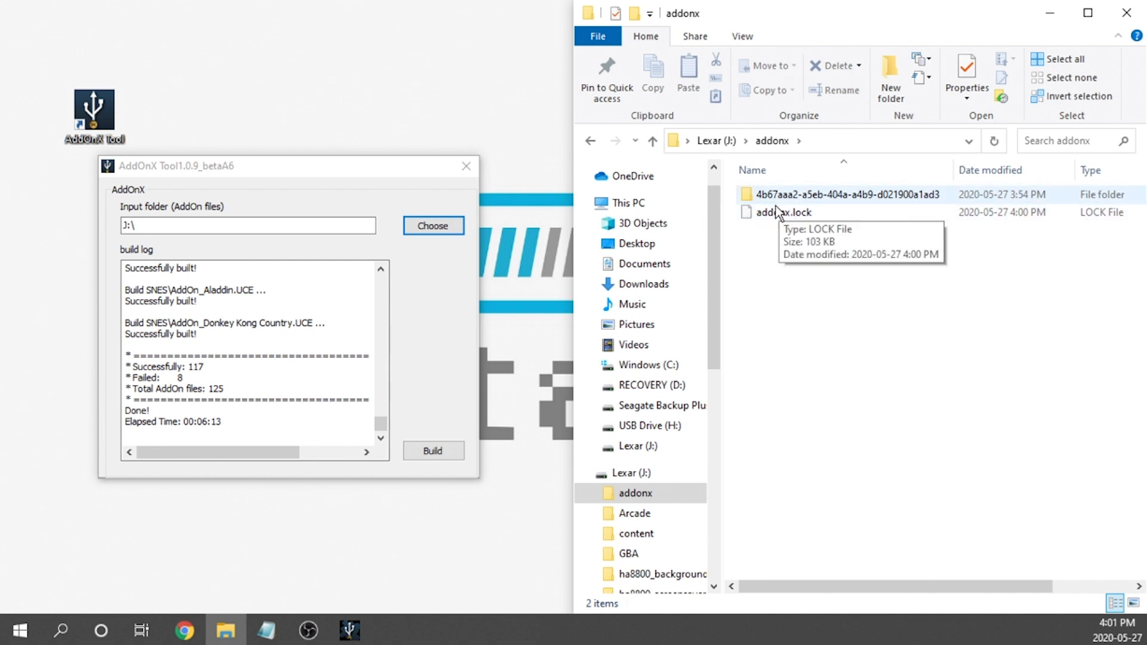
pyautogui.click(785, 213)
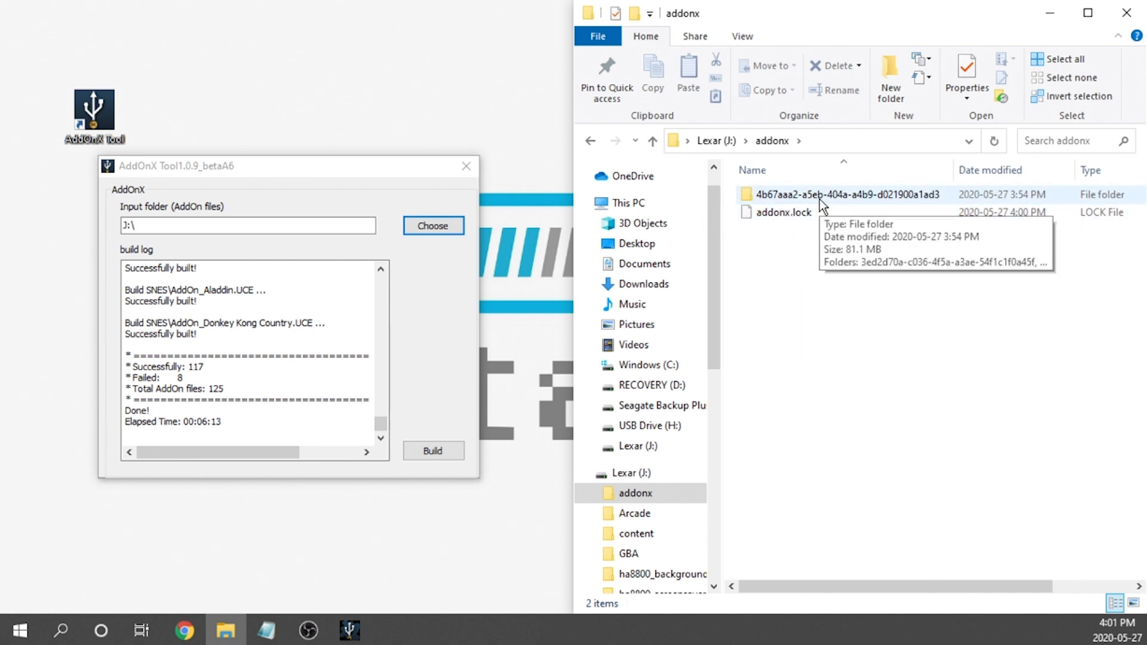
# - Inspect the generated 4b67aaa2… database folder and its first image subfolder
pyautogui.doubleClick(823, 195)
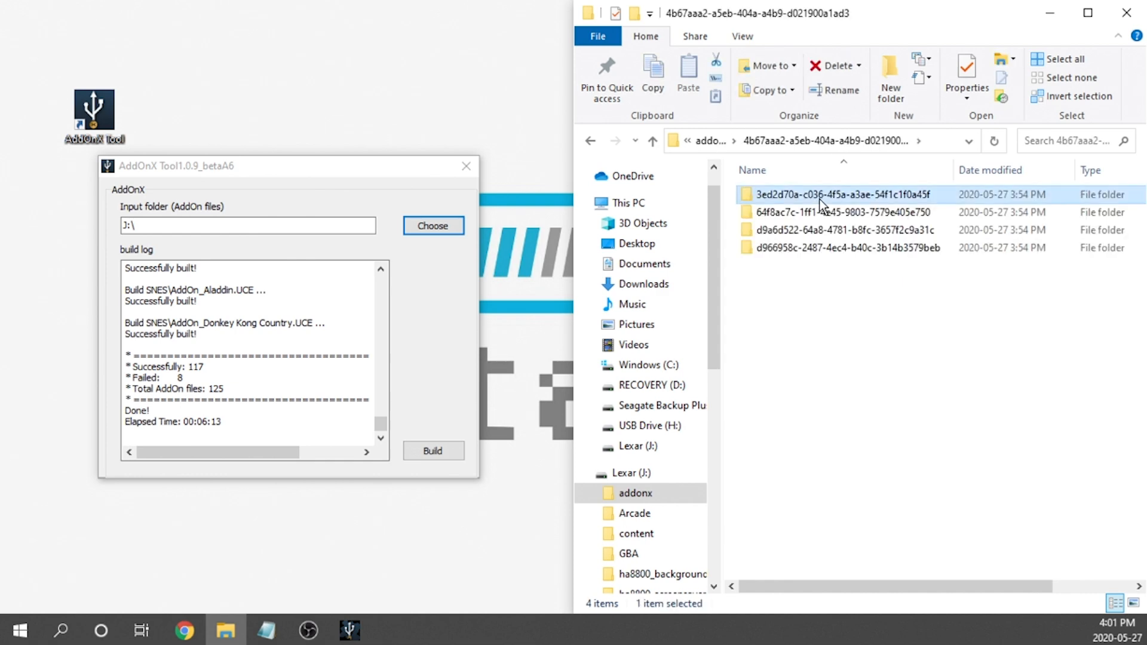
pyautogui.doubleClick(837, 194)
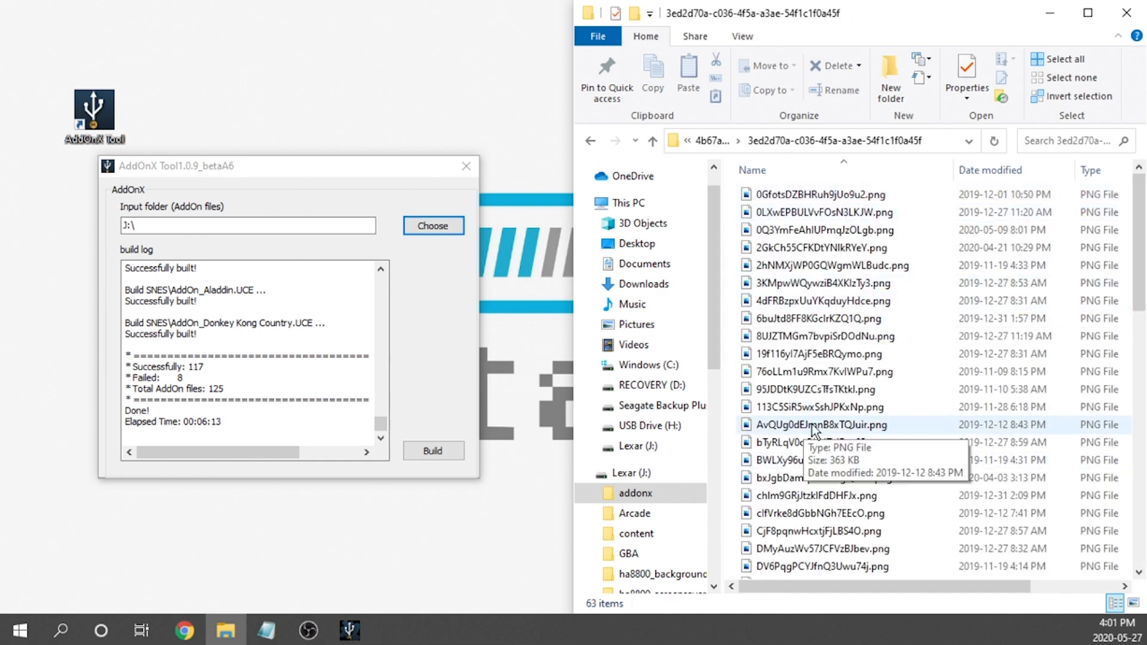
pyautogui.click(590, 141)
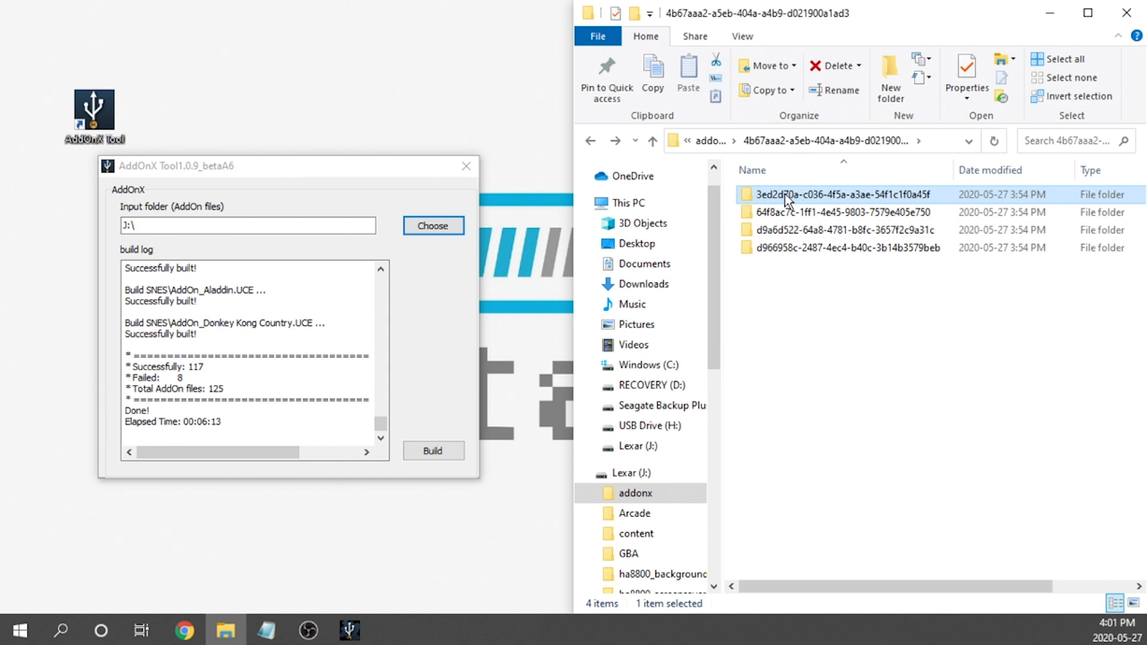
pyautogui.doubleClick(823, 194)
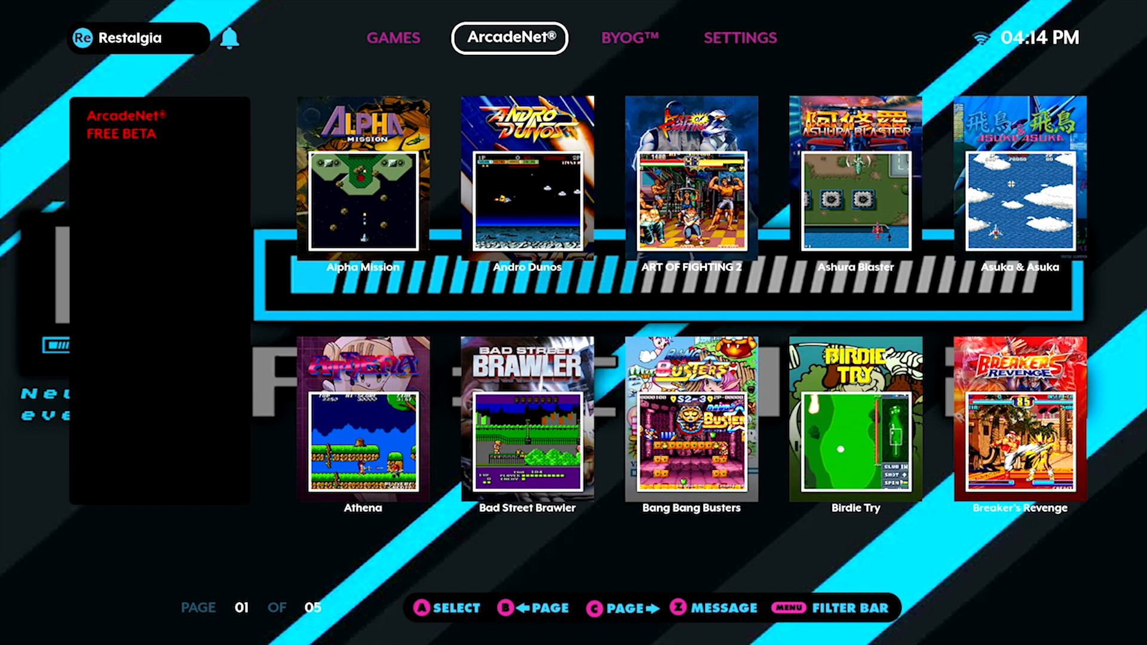
# - Switch the cabinet menu to BYOG, listing the AddOn system folders
pyautogui.click(628, 37)
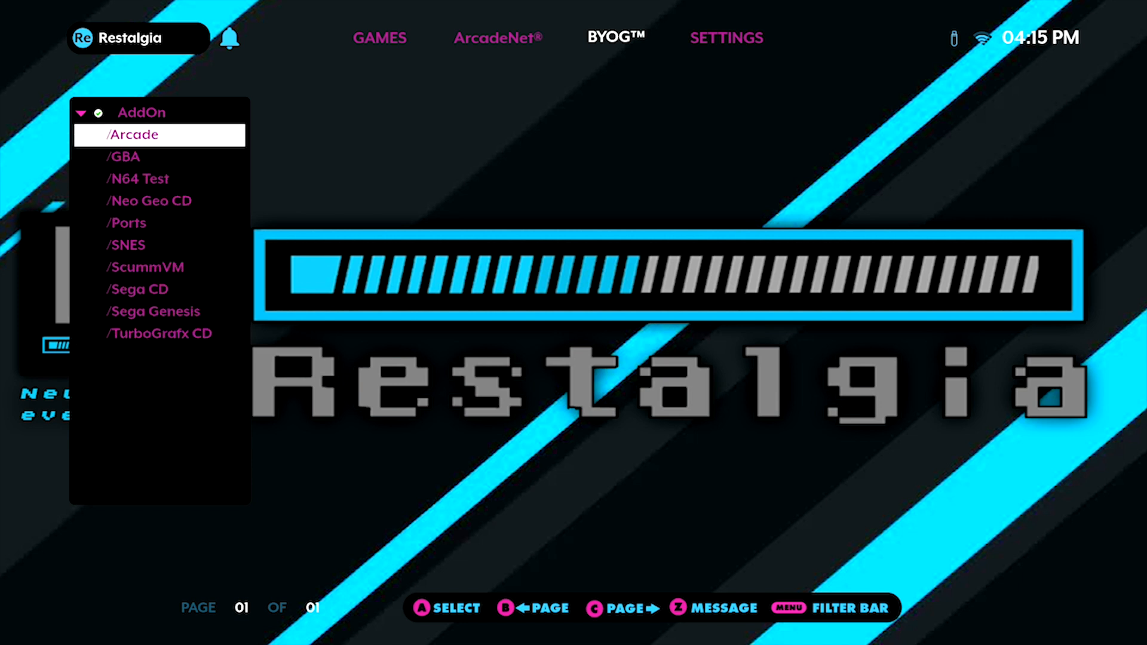
# - Browse the /Arcade add-ons to page 05, then show the /SNES add-on folder
pyautogui.click(132, 134)
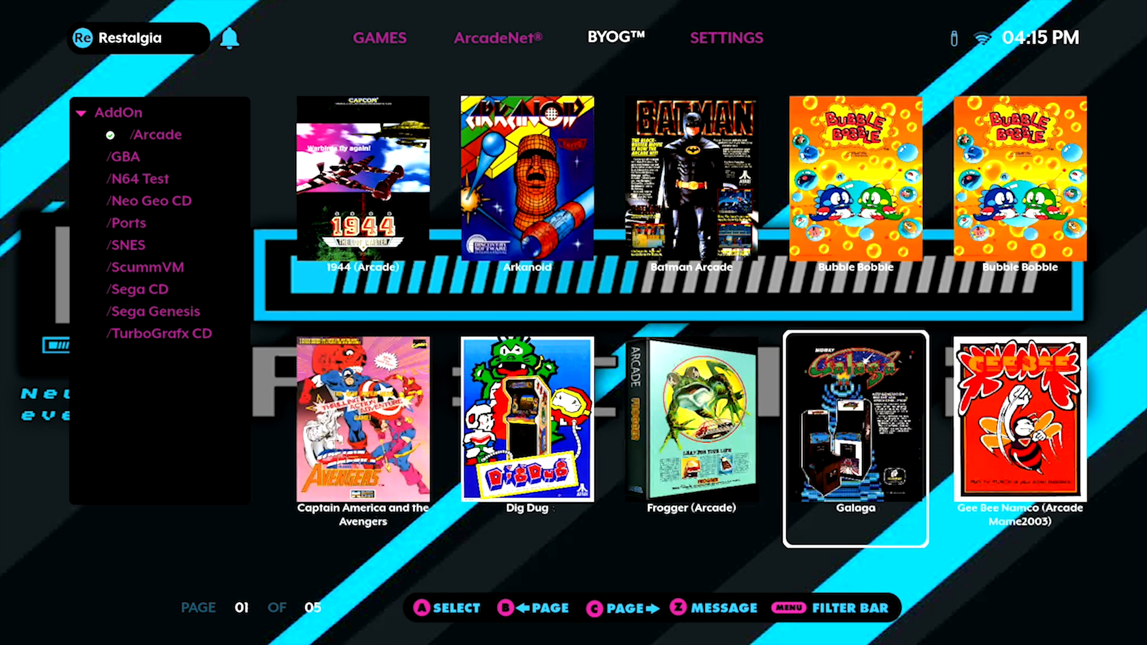
pyautogui.click(597, 607)
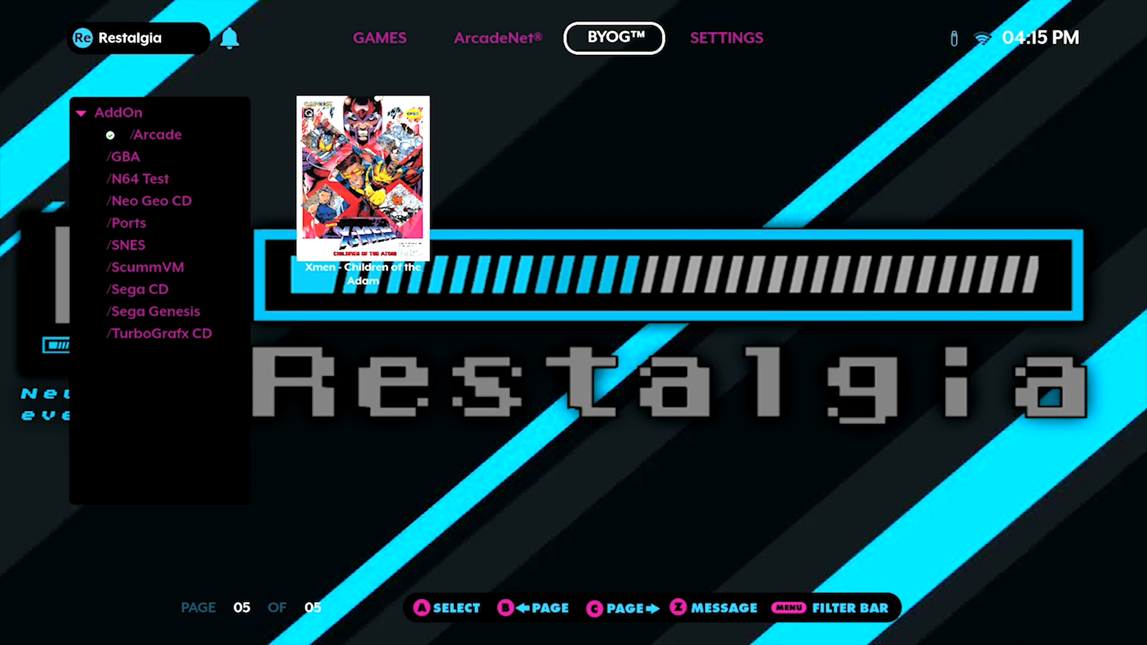
pyautogui.click(151, 245)
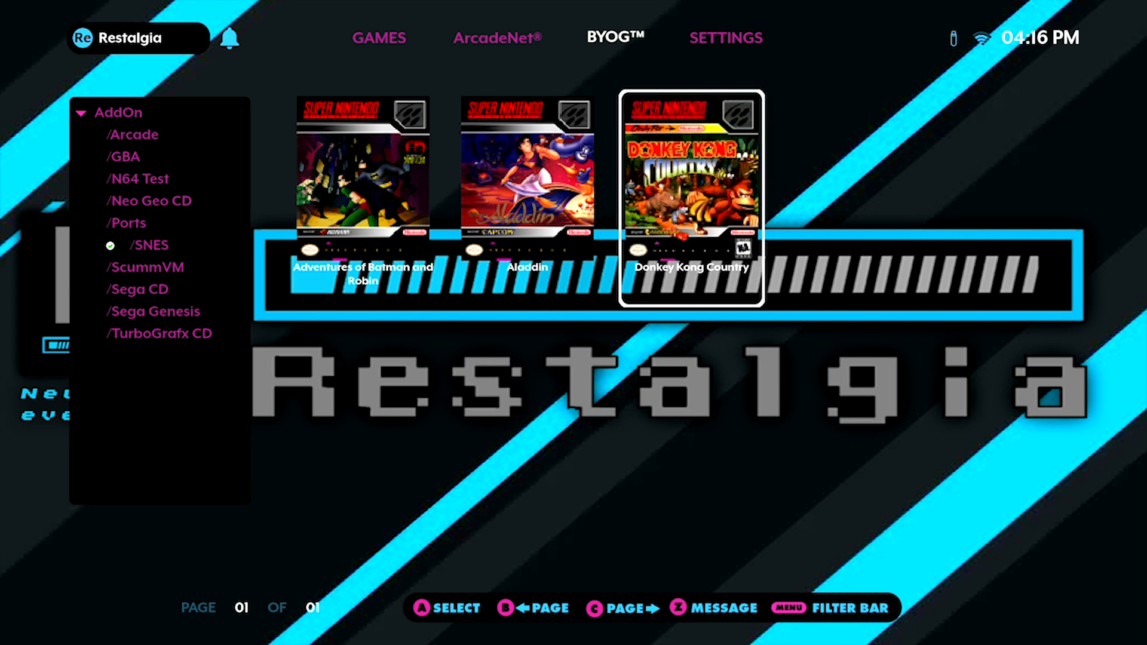
# - Start the SNES add-on Adventures of Batman and Robin to its title screen
pyautogui.press('Left')
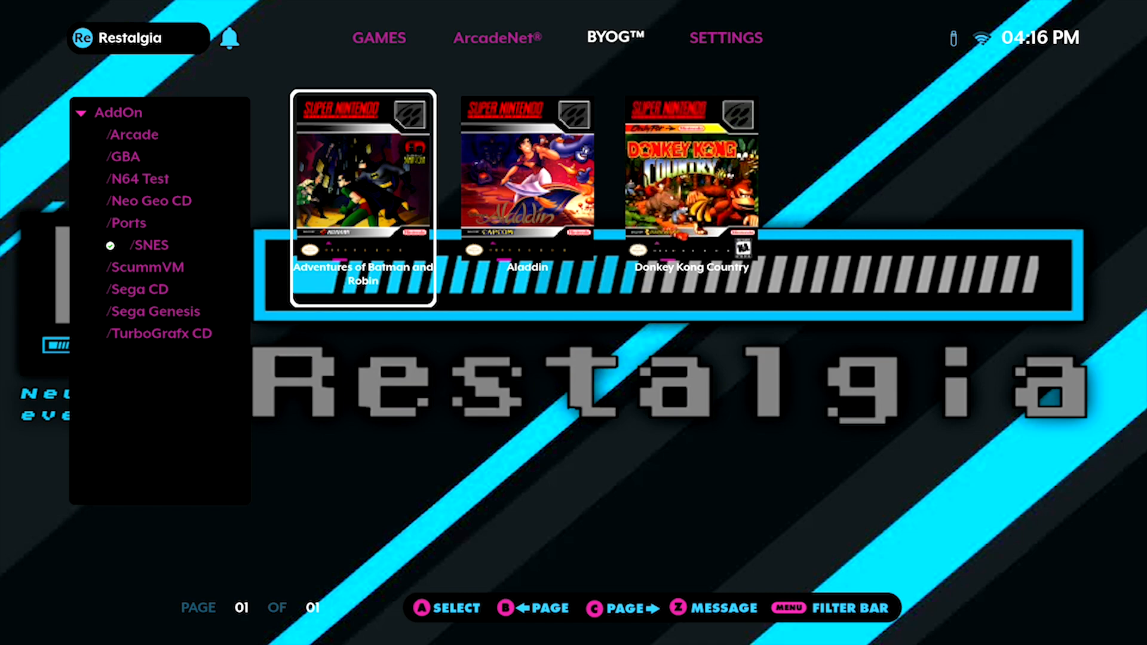
pyautogui.click(362, 180)
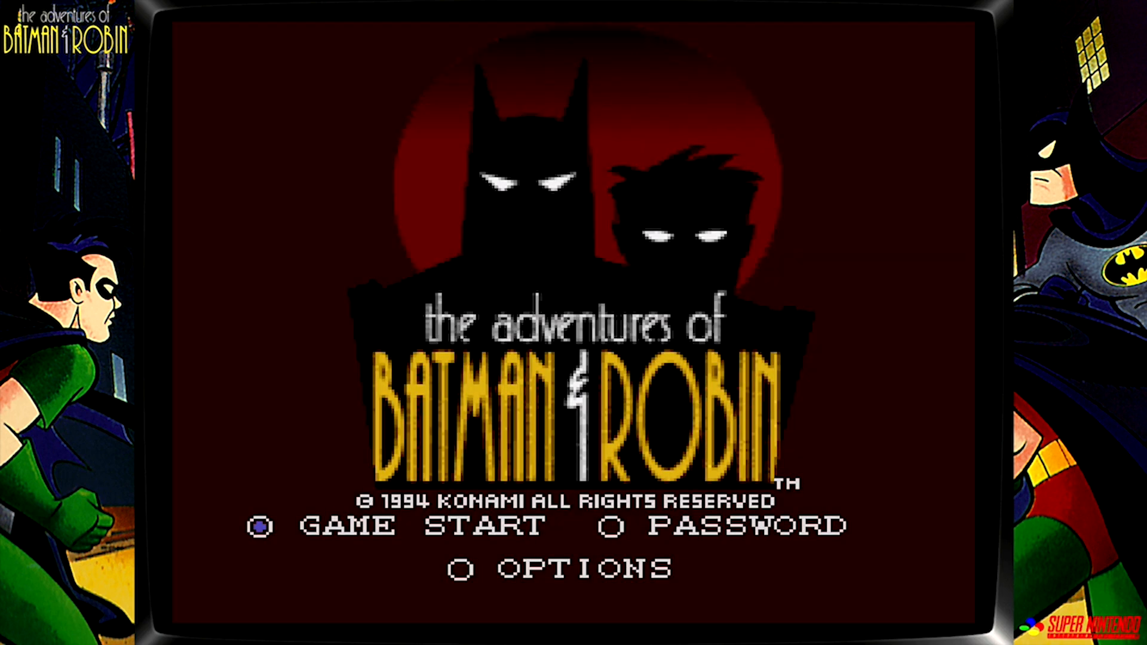